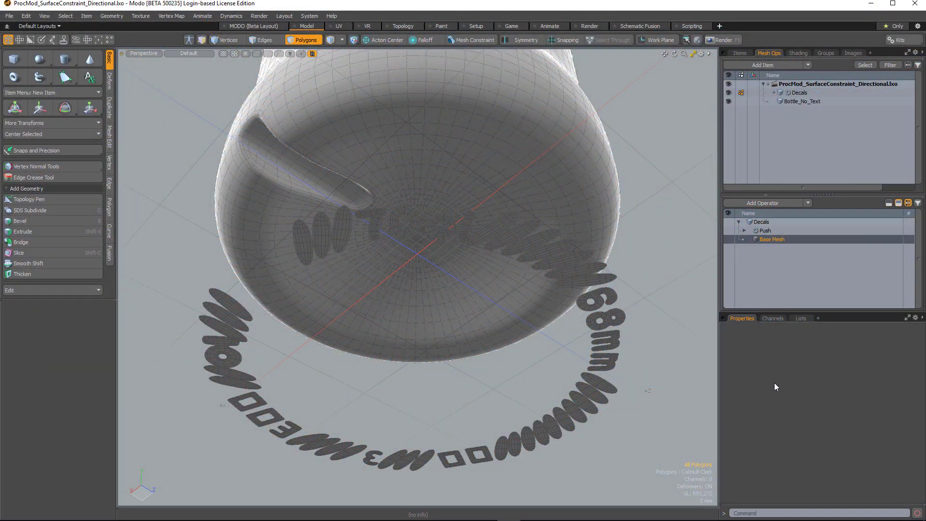
pyautogui.moveTo(806, 413)
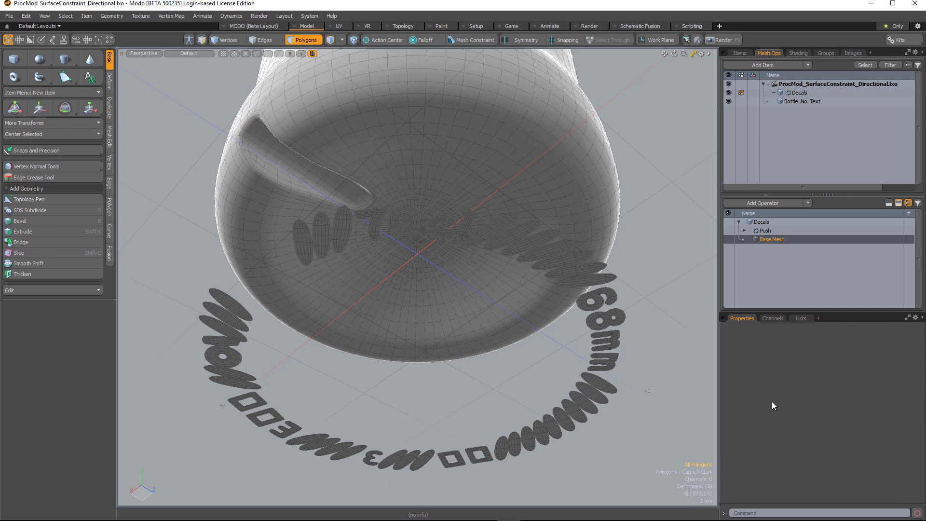
pyautogui.moveTo(782, 424)
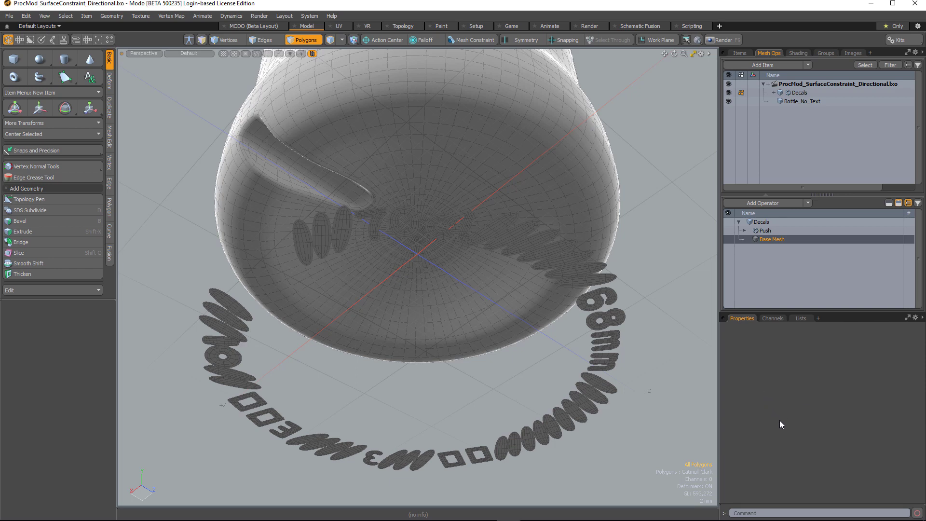
pyautogui.moveTo(780, 411)
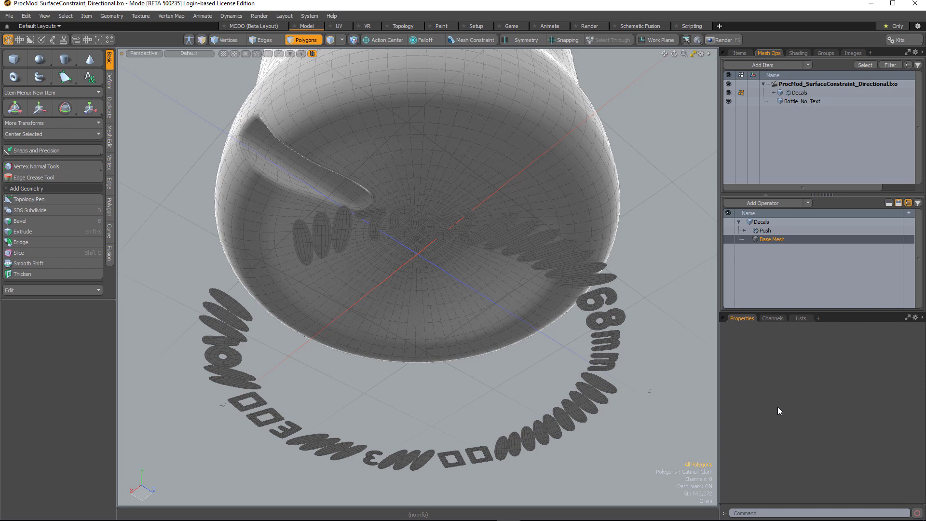
pyautogui.moveTo(794, 394)
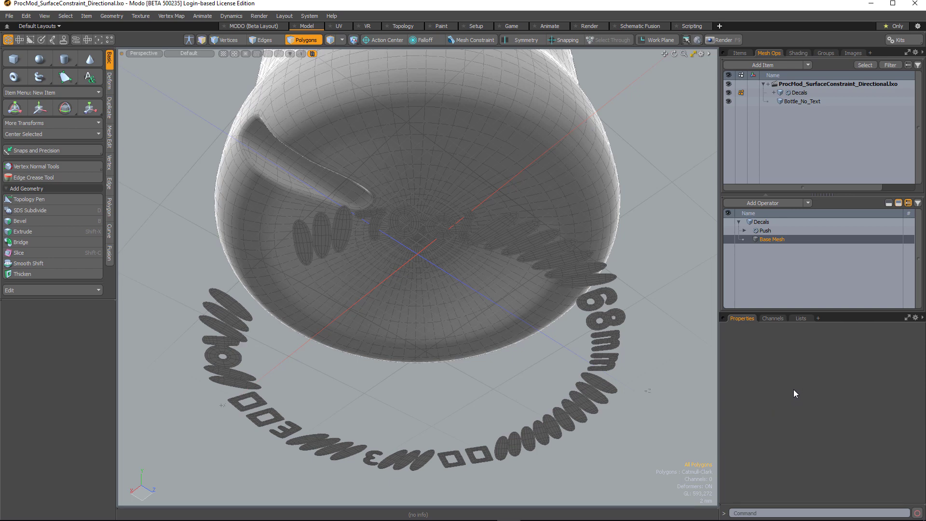
pyautogui.moveTo(811, 407)
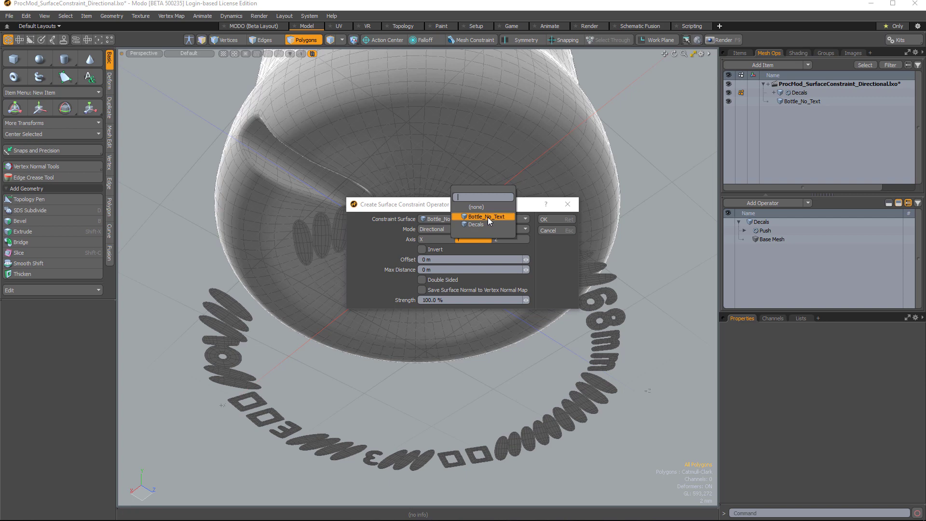
pyautogui.moveTo(487, 220)
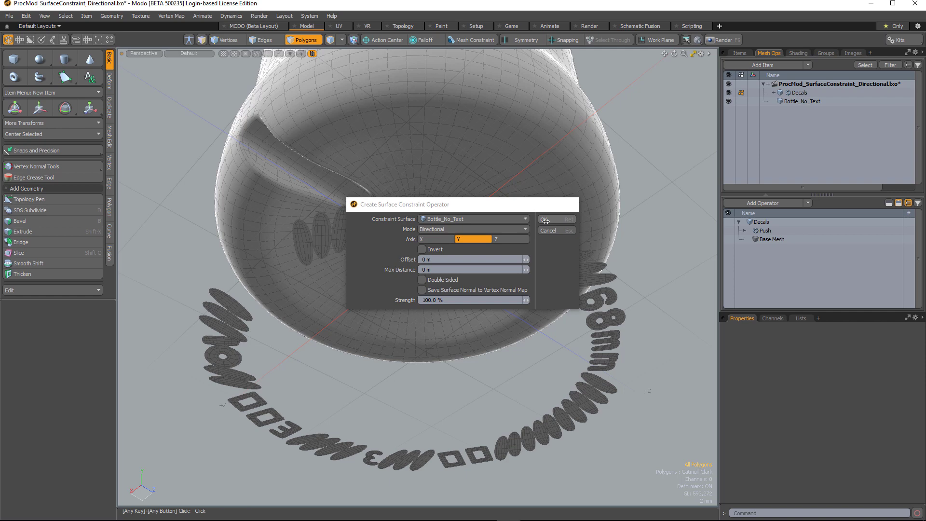
# - Confirm the Surface Constraint onto Bottle_No_Text, projecting directionally along Y
pyautogui.click(544, 219)
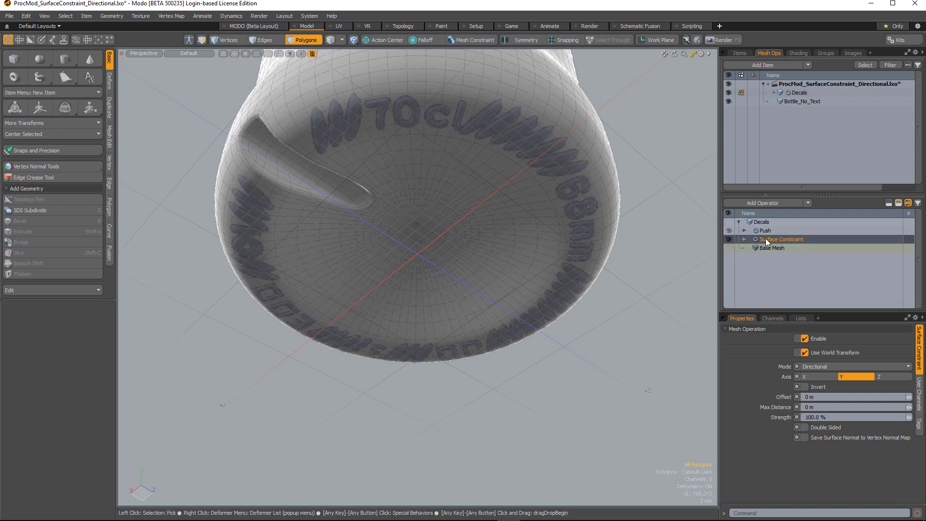
# - Select the Push operator to show the decals as raised lettering on the bottle bottom
pyautogui.click(764, 230)
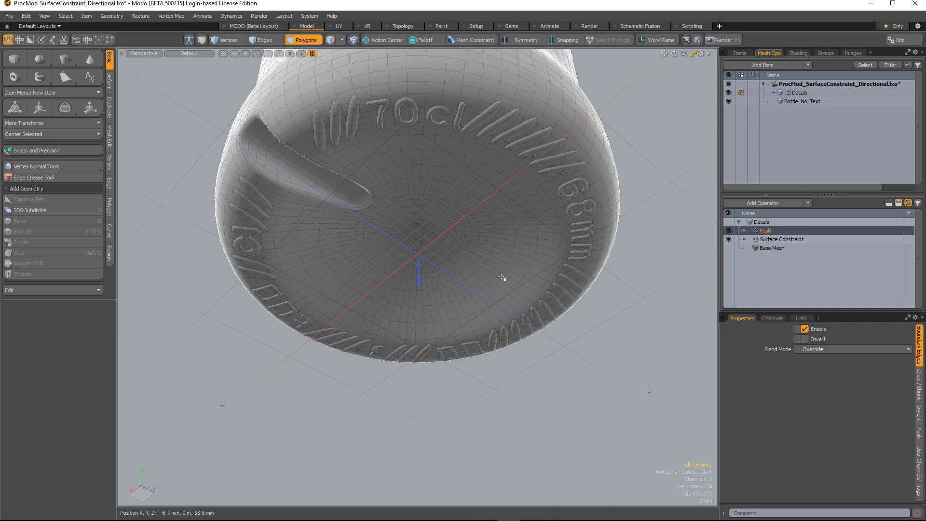
pyautogui.moveTo(416, 416)
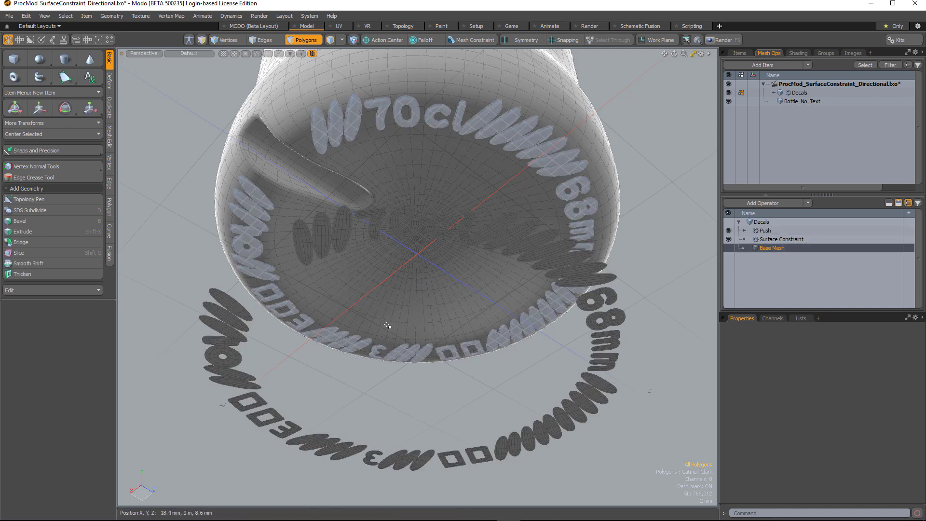
# - Activate the Scale tool on the flat base text mesh beneath the bottle
pyautogui.click(89, 108)
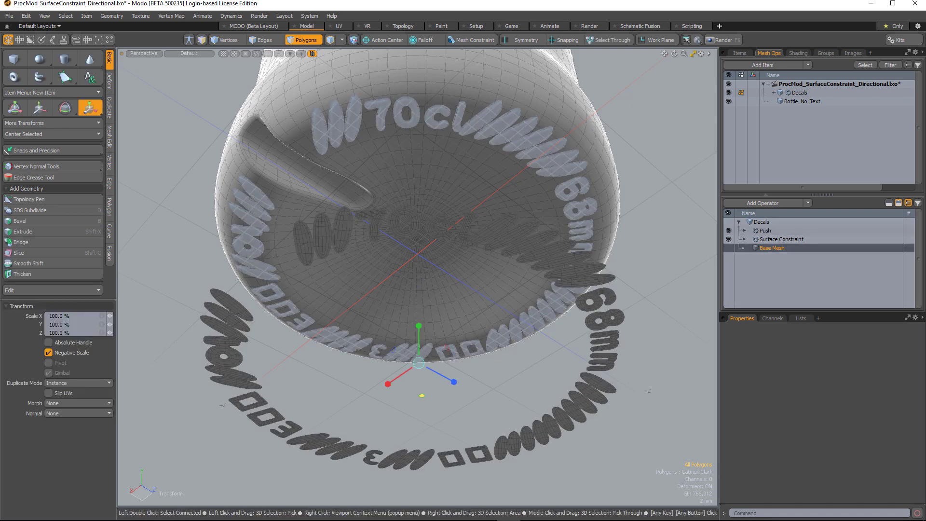